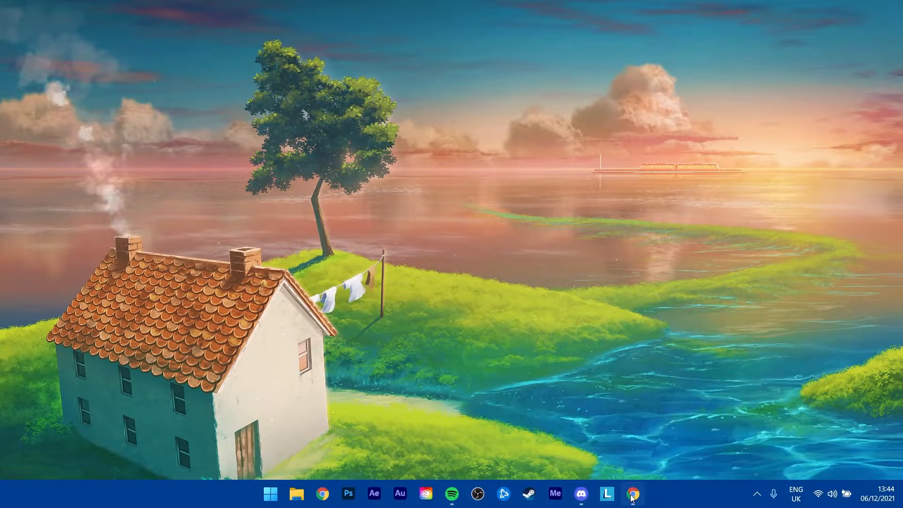
# - Launch the web browser and land on the Dyno website home page, dyno.gg
pyautogui.click(632, 493)
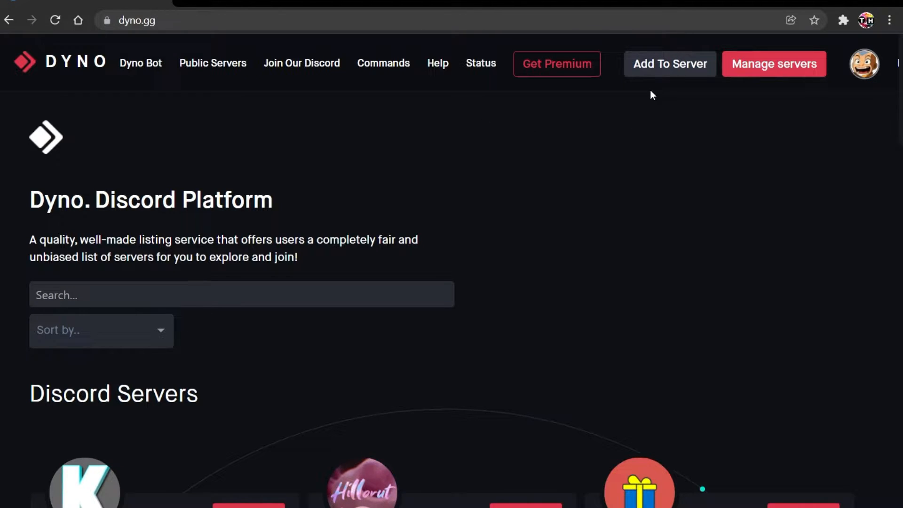
pyautogui.moveTo(669, 64)
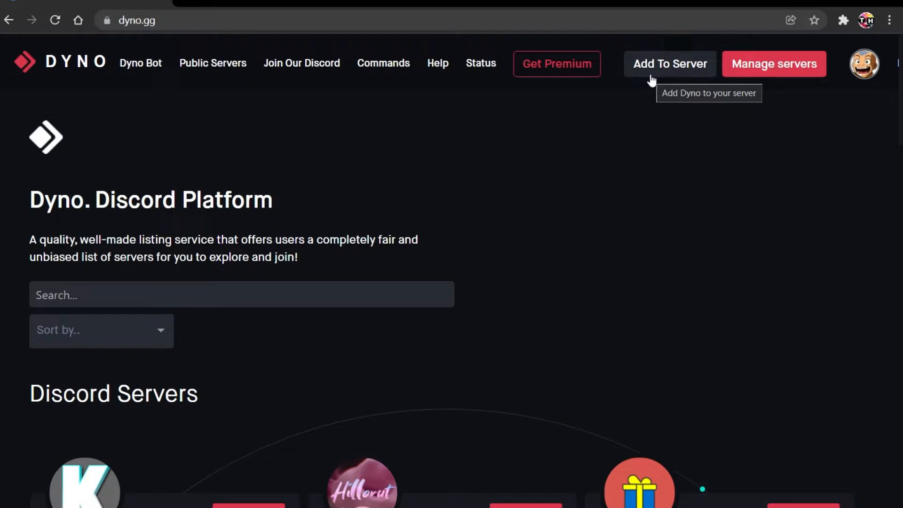
# - Add the Dyno bot to the Tech How server, authorizing all requested Discord permissions
pyautogui.click(669, 63)
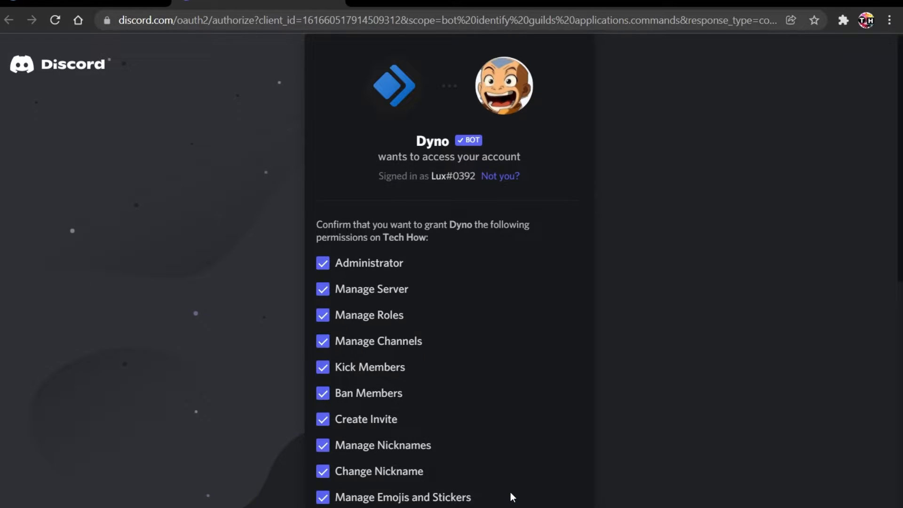
pyautogui.scroll(-3)
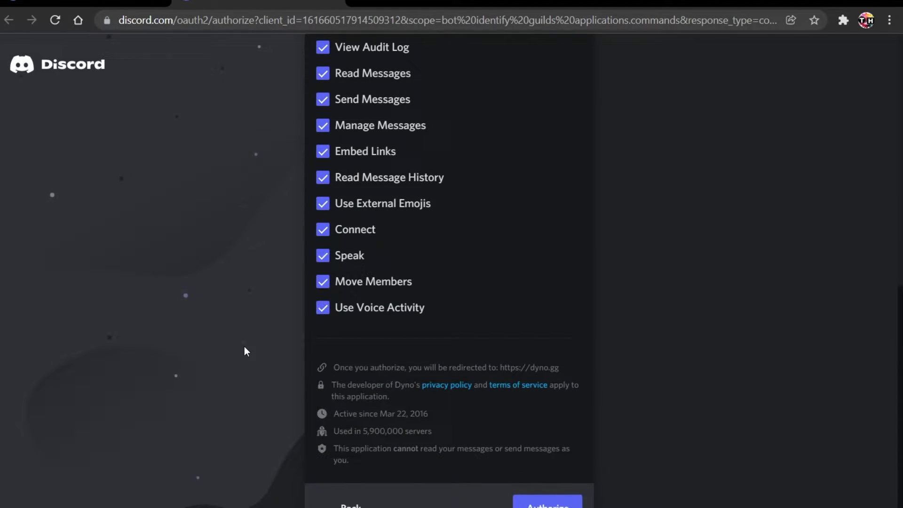
pyautogui.click(546, 505)
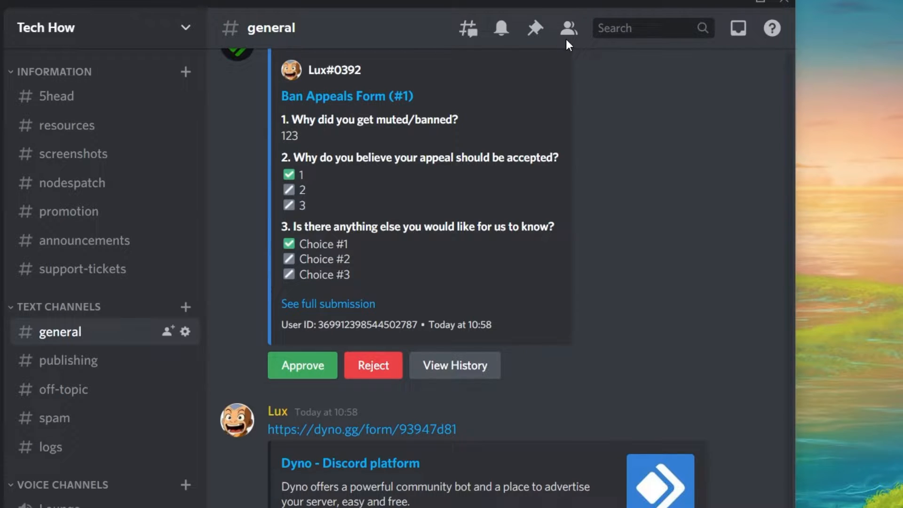
# - Show the Tech How member list to check the roles held by the Dyno bot
pyautogui.click(567, 27)
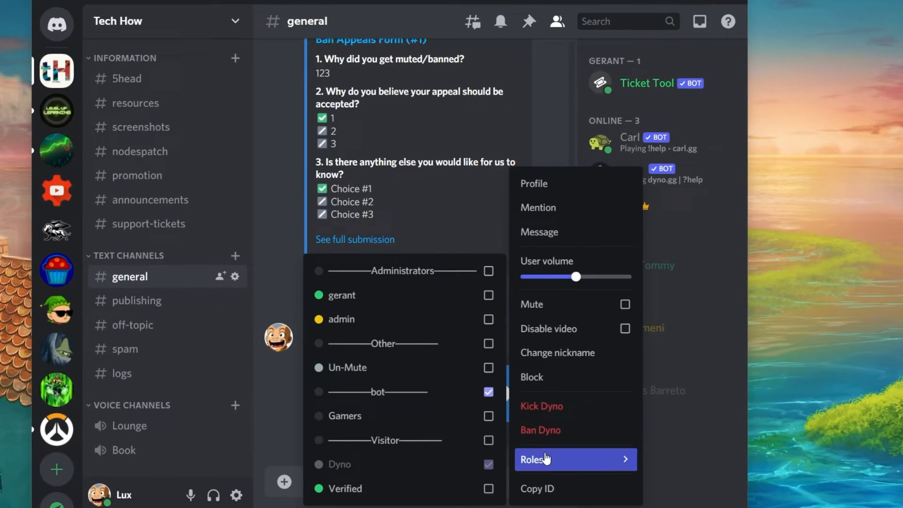
pyautogui.moveTo(403, 392)
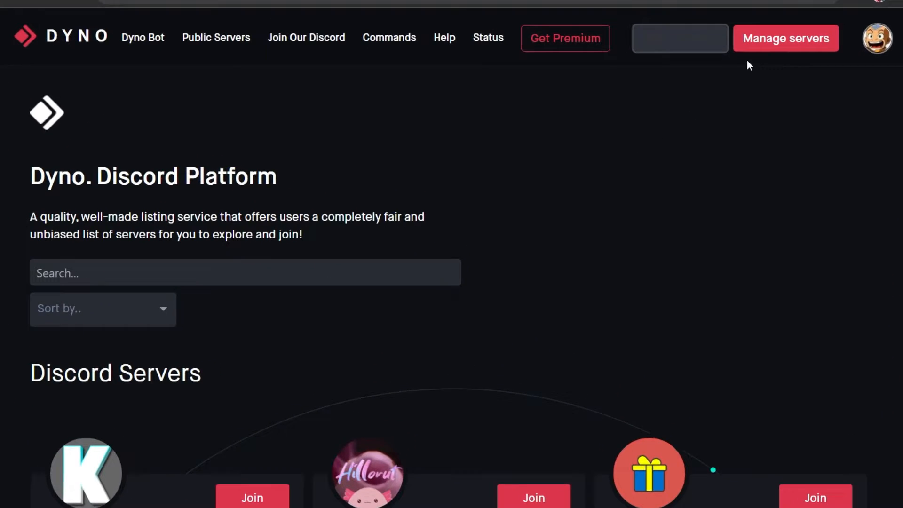
# - From Manage servers, enter the Tech How dashboard and reach the Automod module settings
pyautogui.click(785, 38)
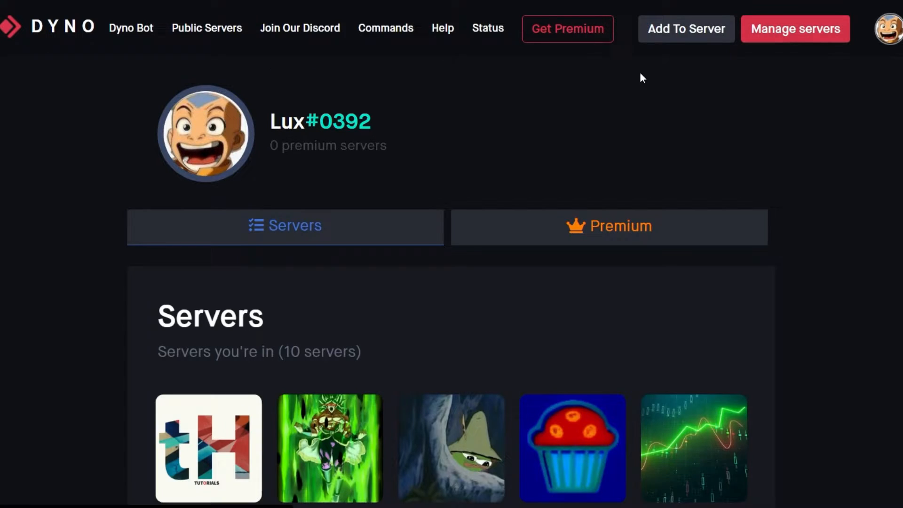
pyautogui.scroll(-3)
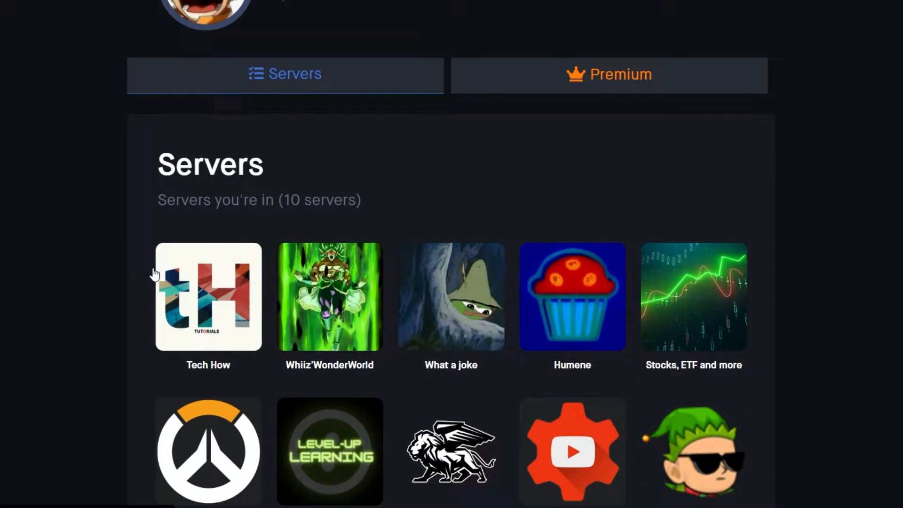
pyautogui.click(208, 297)
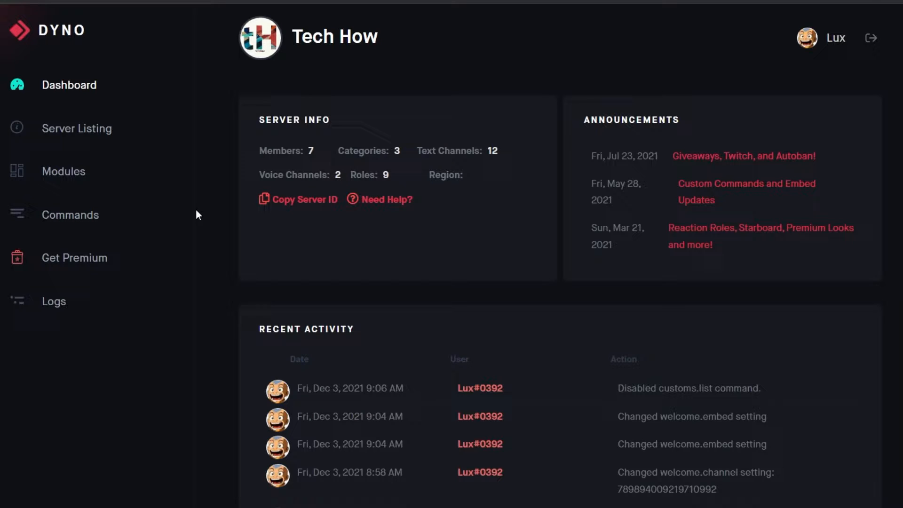
pyautogui.click(64, 171)
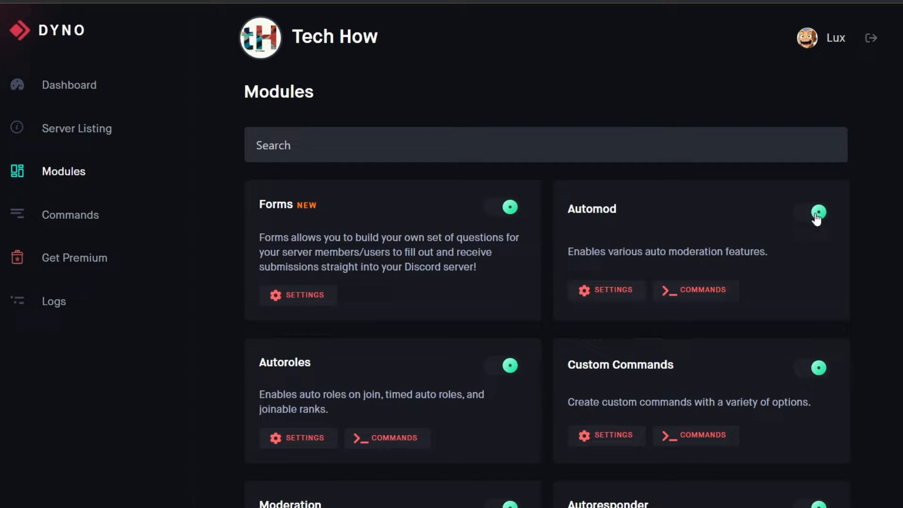
pyautogui.click(606, 289)
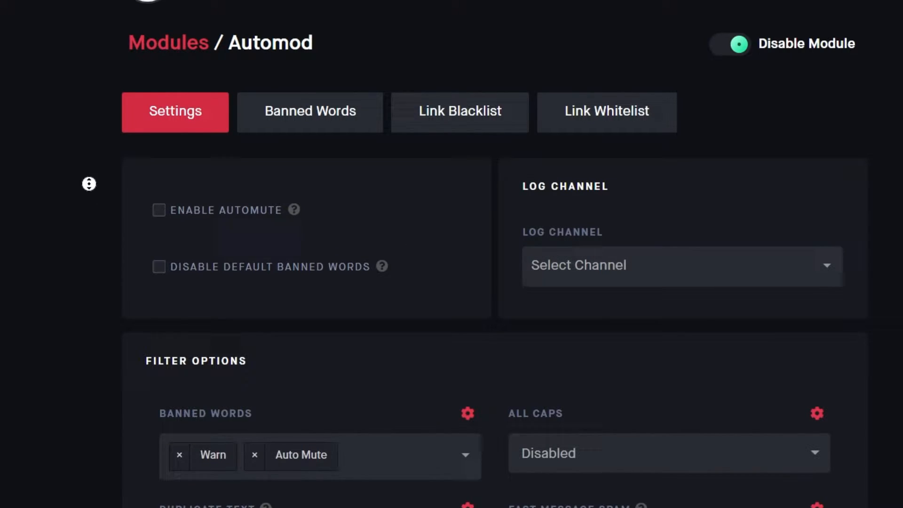
# - Toggle automute and default-banned-words off again and set the Automod log channel to logs
pyautogui.scroll(-3)
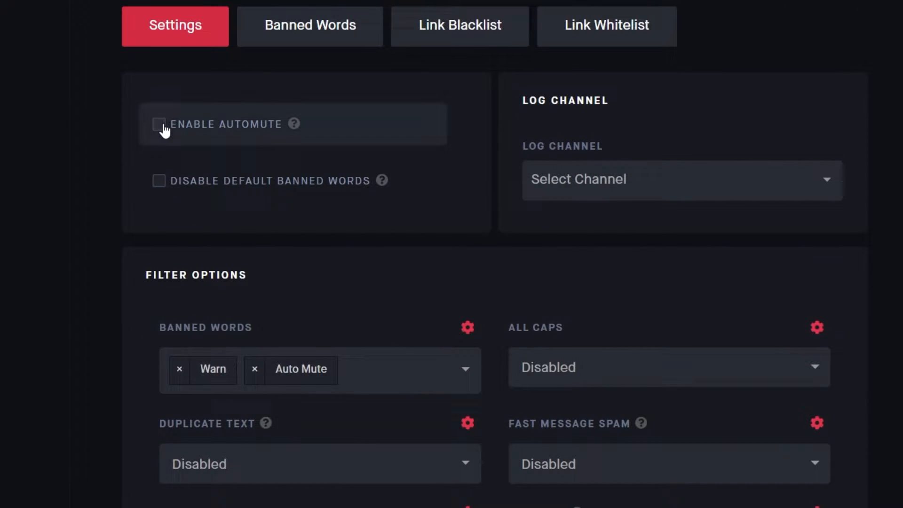
pyautogui.click(159, 123)
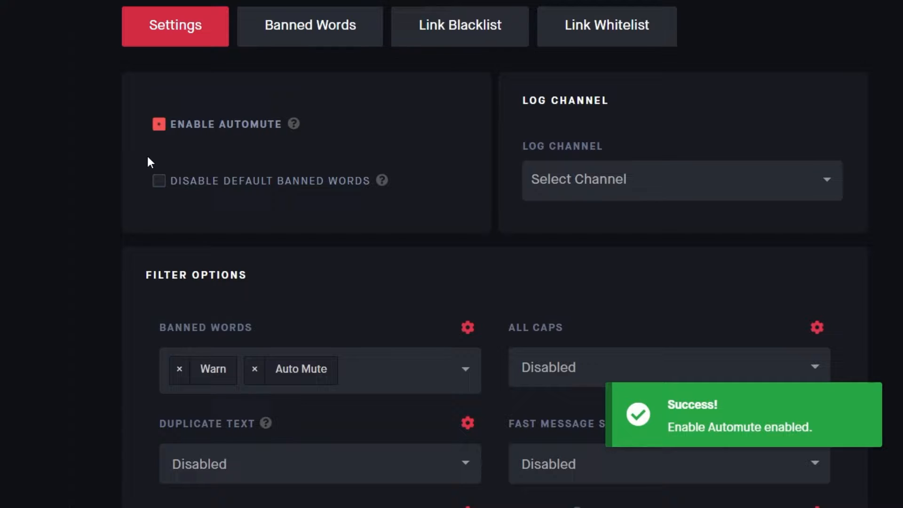
pyautogui.moveTo(159, 177)
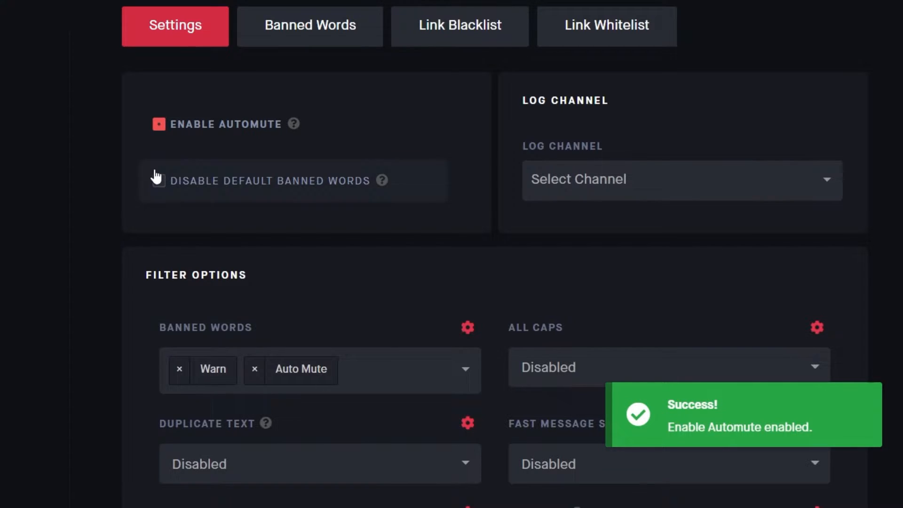
pyautogui.click(158, 180)
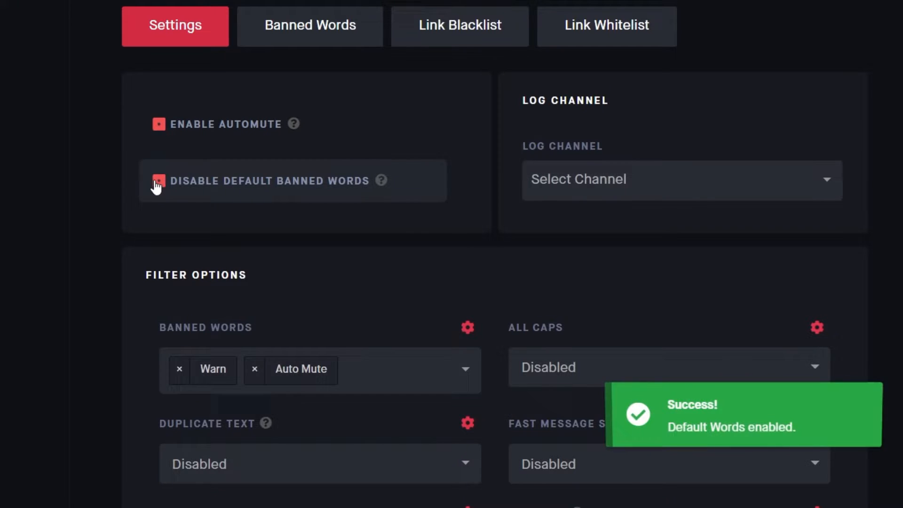
pyautogui.scroll(-3)
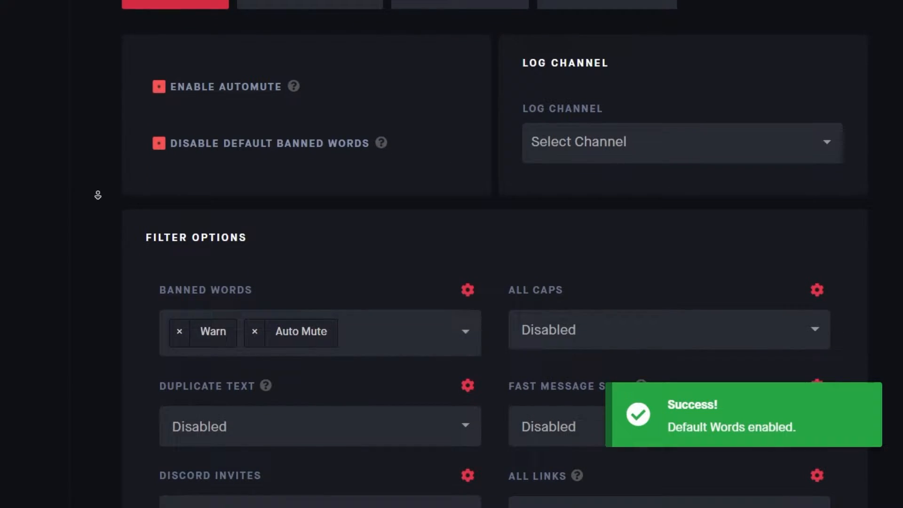
pyautogui.scroll(-3)
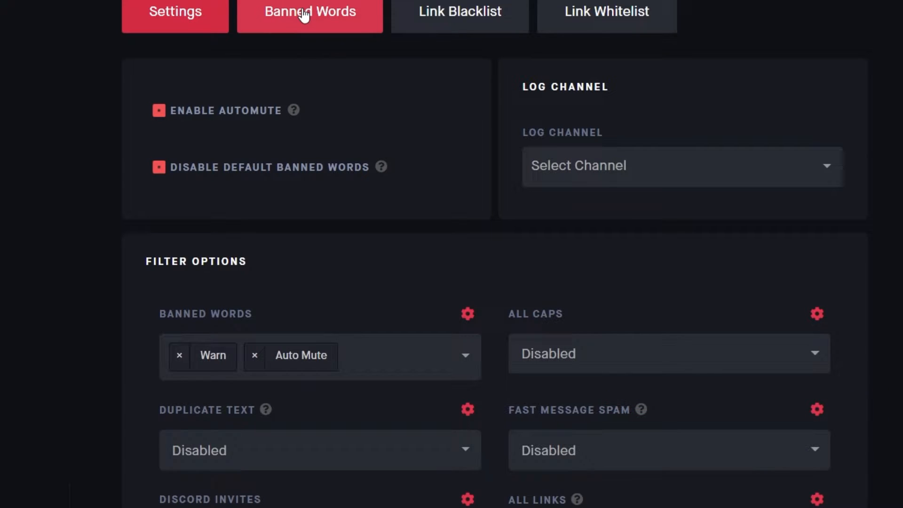
pyautogui.click(174, 11)
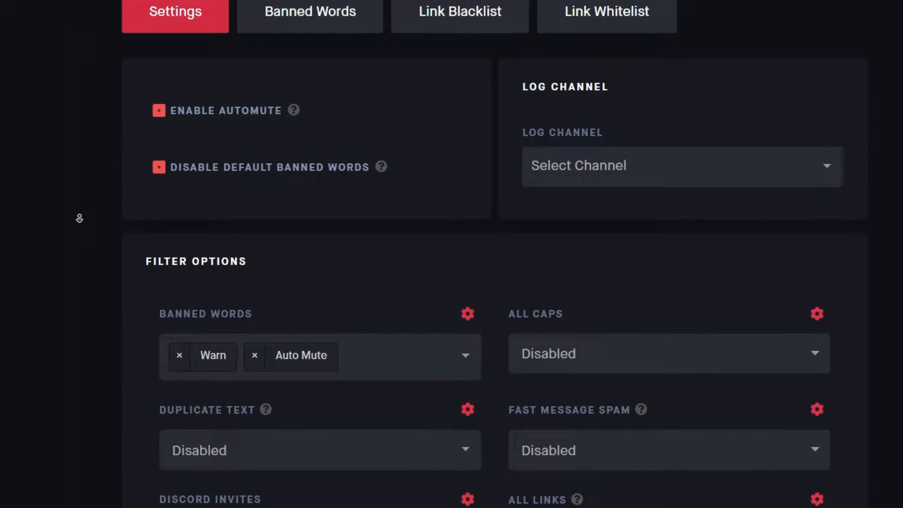
pyautogui.scroll(-3)
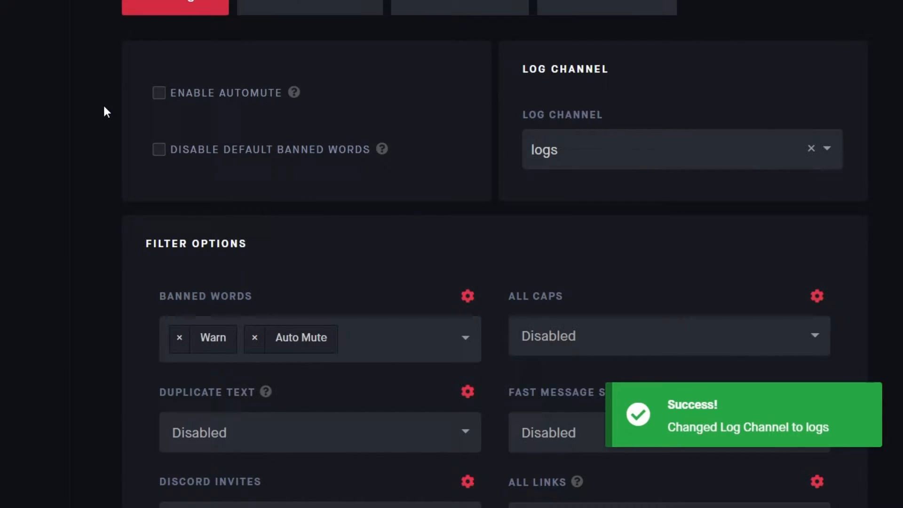
# - Reset the Banned Words filter actions to Warn and add Auto Mute
pyautogui.scroll(-3)
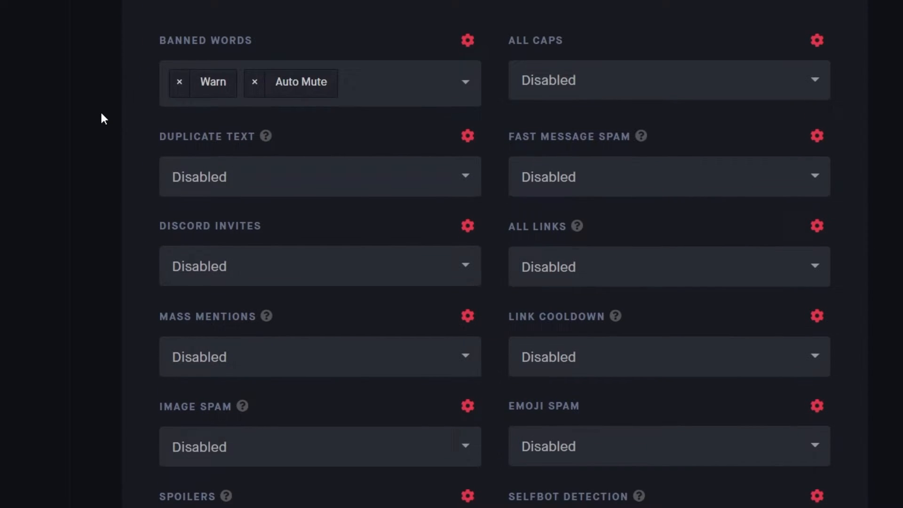
pyautogui.moveTo(247, 111)
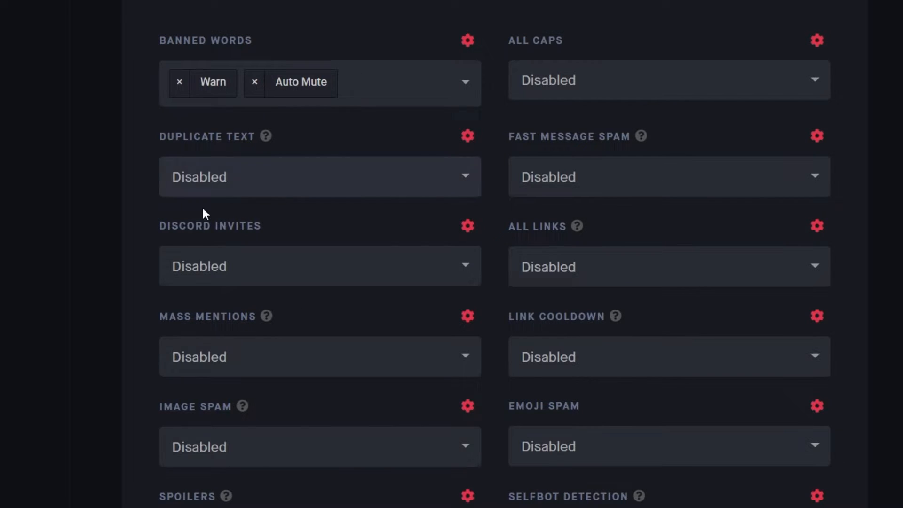
pyautogui.moveTo(342, 231)
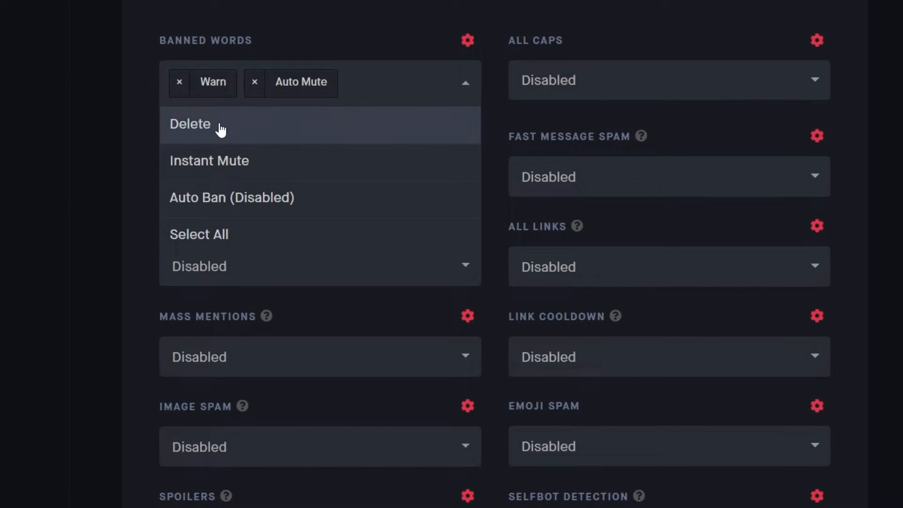
pyautogui.click(190, 123)
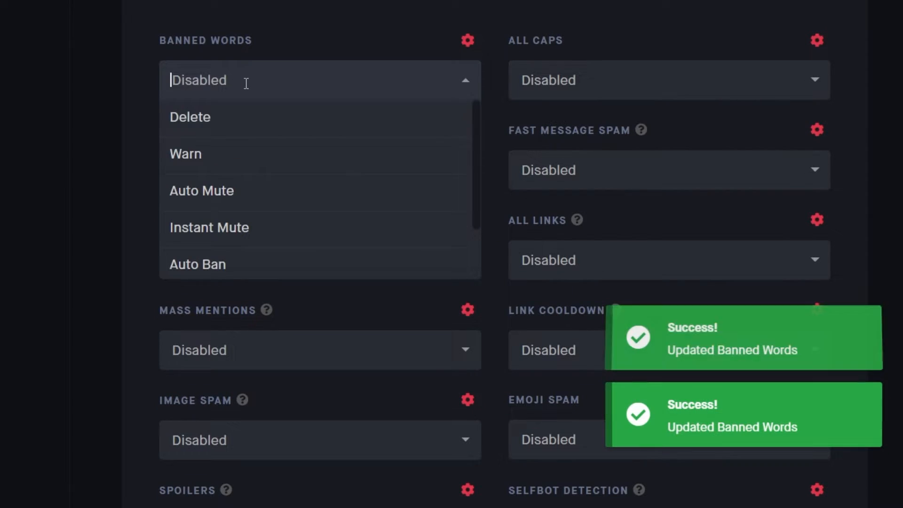
pyautogui.moveTo(230, 156)
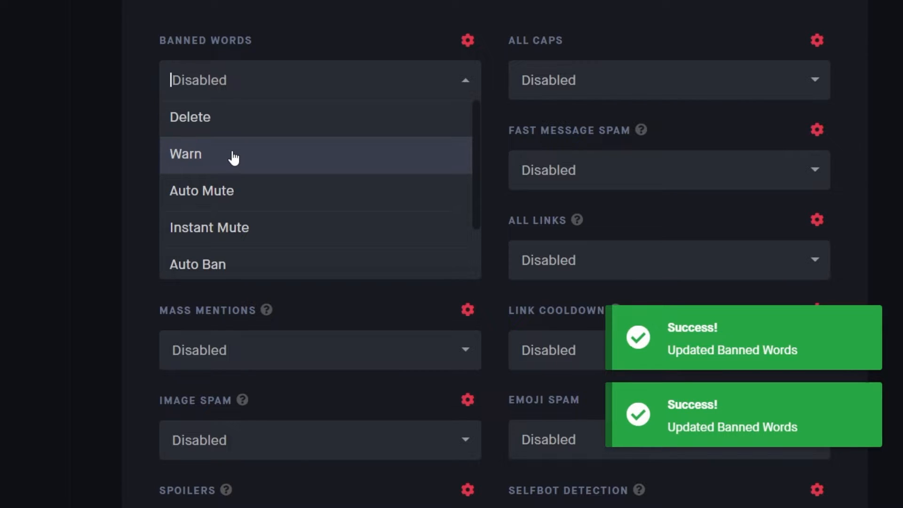
pyautogui.click(185, 154)
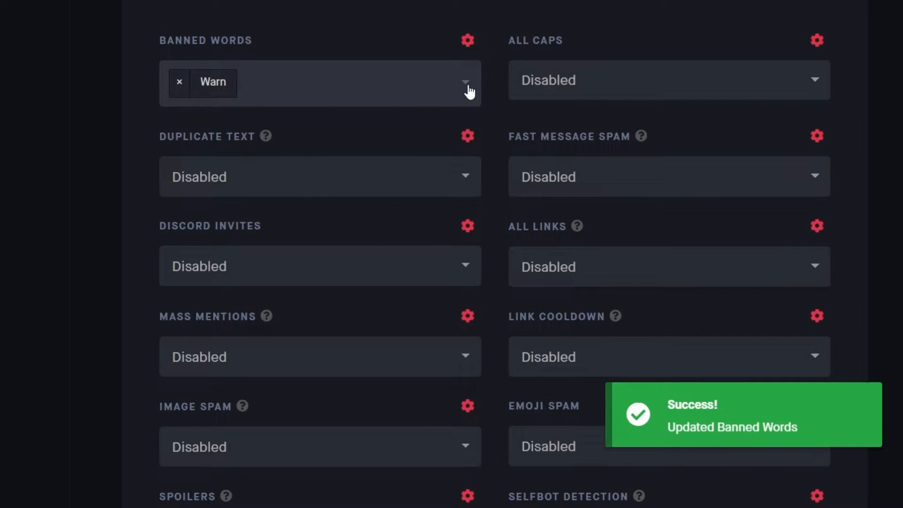
pyautogui.click(466, 83)
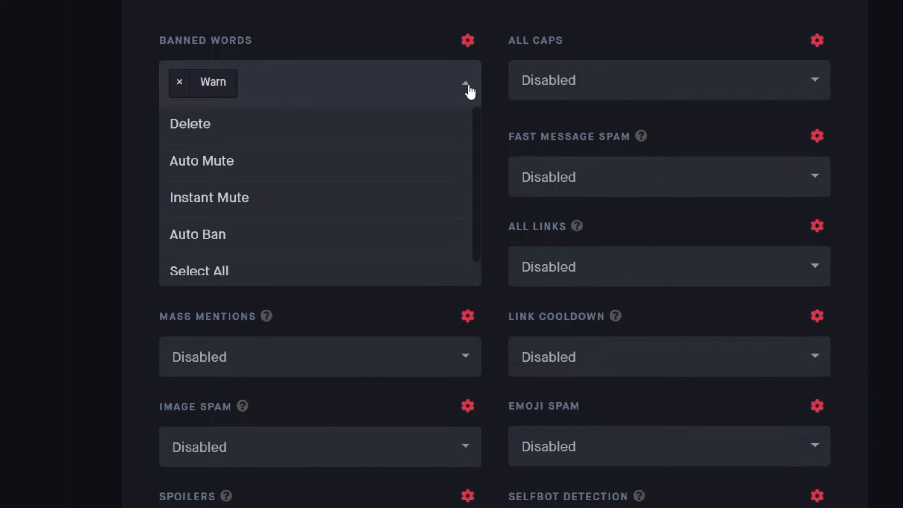
pyautogui.click(202, 161)
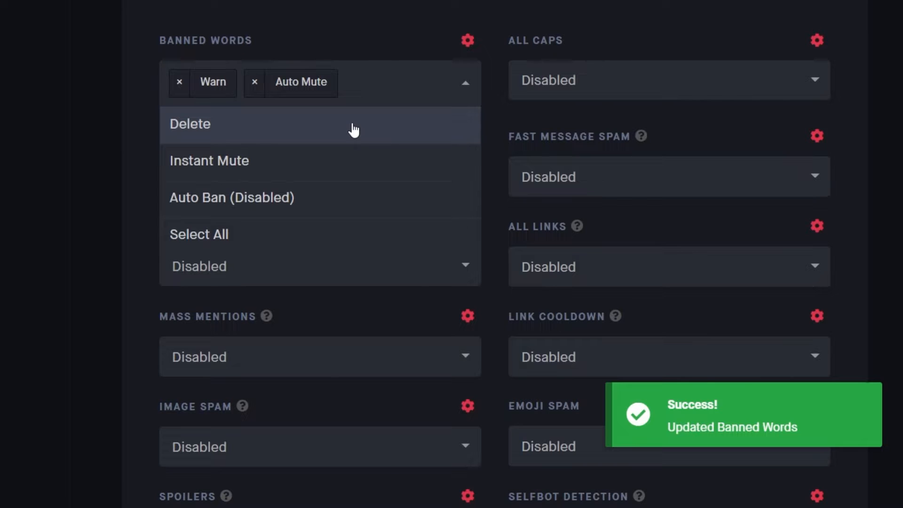
pyautogui.moveTo(354, 153)
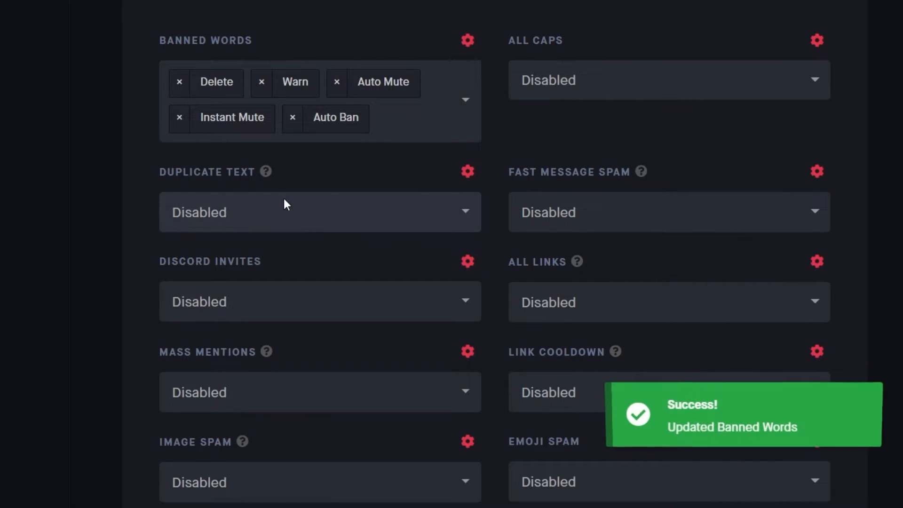
# - Set the Max Emoji Count to 6 and the Mass Mention Count to 8
pyautogui.scroll(-3)
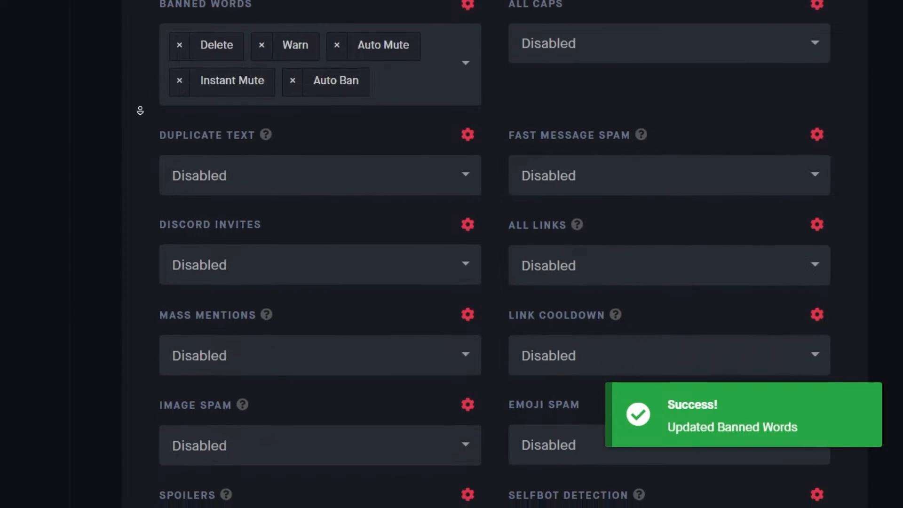
pyautogui.scroll(-3)
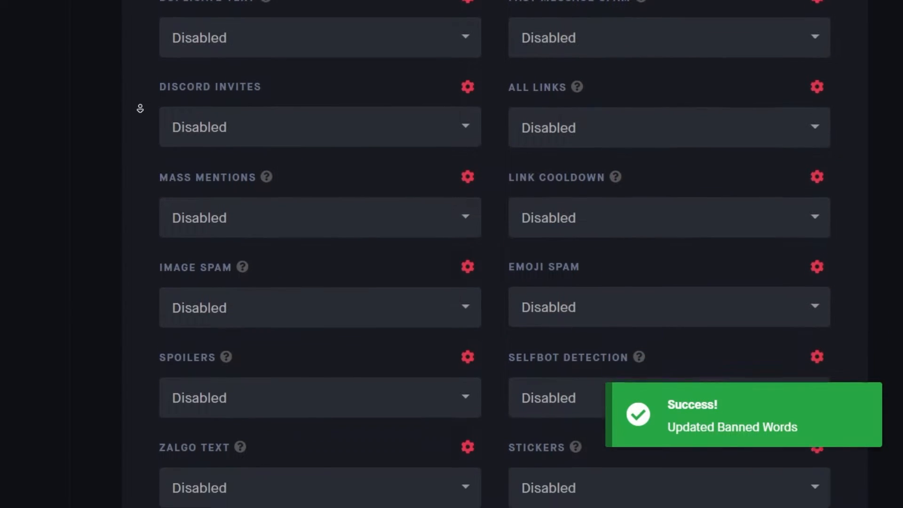
pyautogui.scroll(-3)
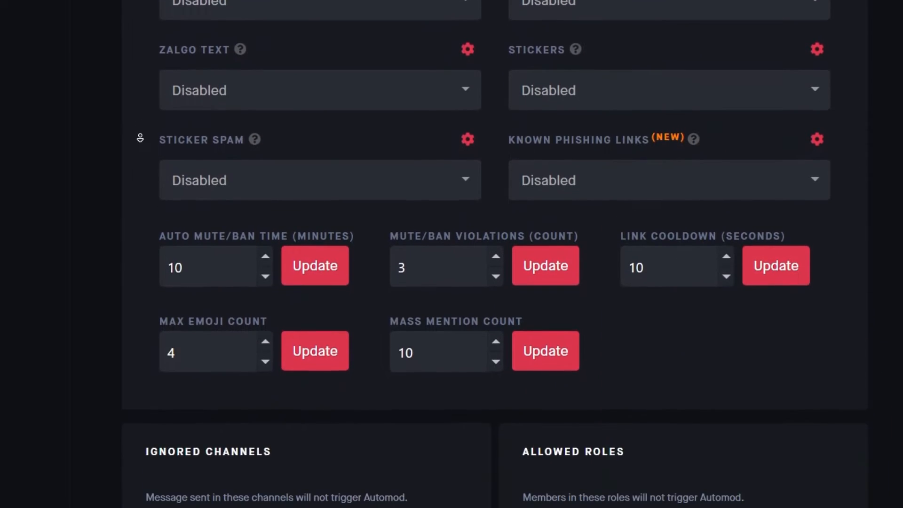
pyautogui.scroll(-3)
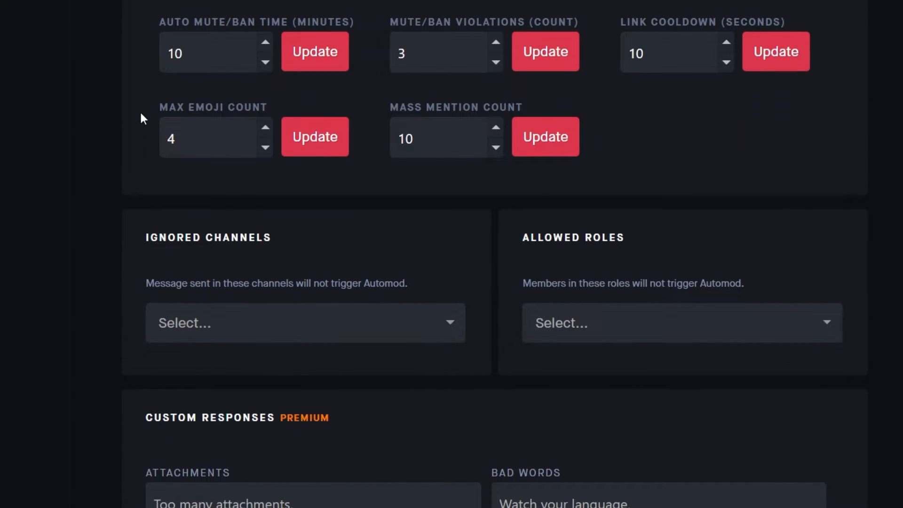
pyautogui.tripleClick(195, 53)
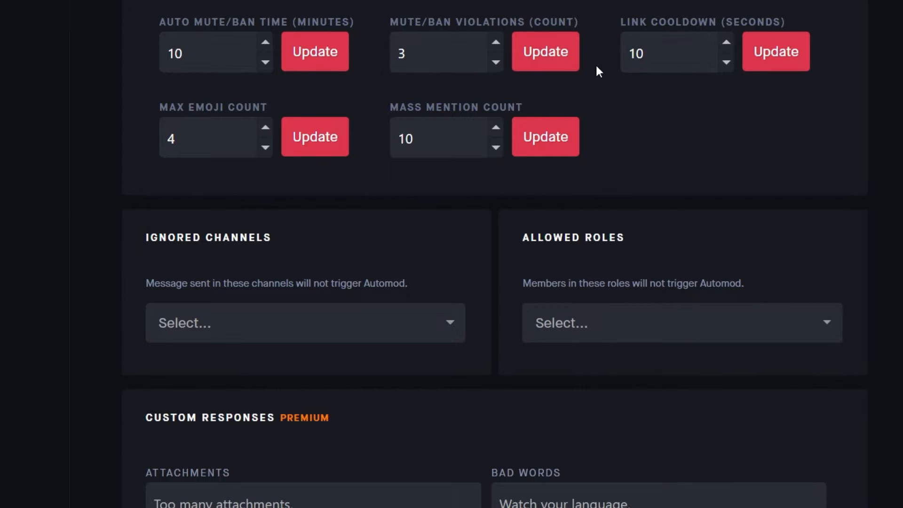
pyautogui.write('6')
pyautogui.write('8')
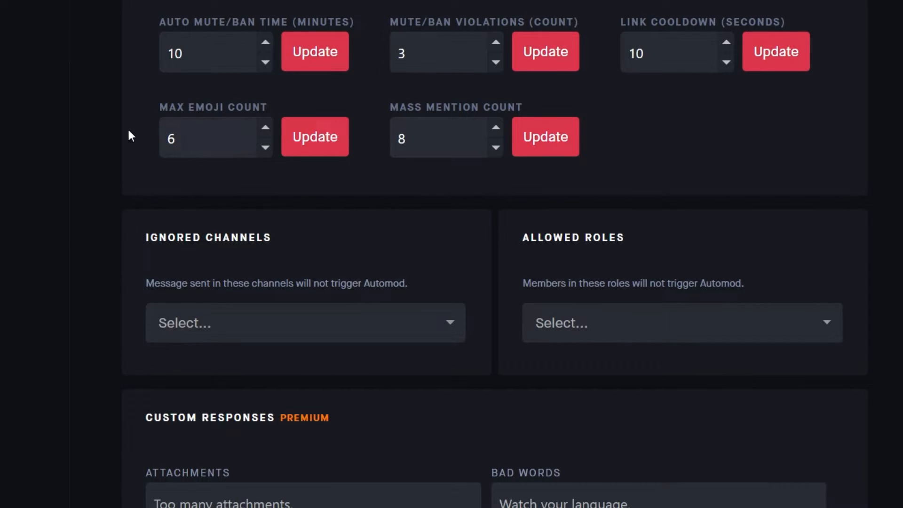
# - Add Information to Ignored Channels and Verified to Allowed Roles
pyautogui.scroll(-3)
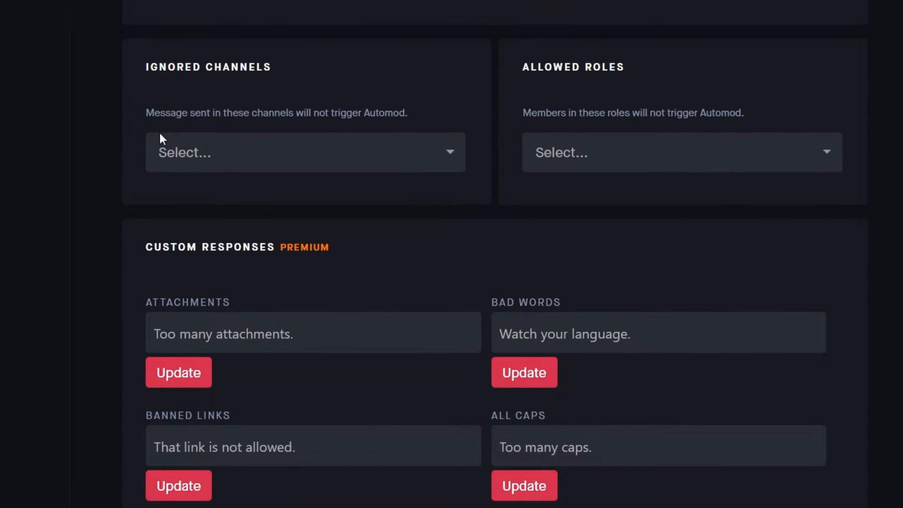
pyautogui.click(304, 152)
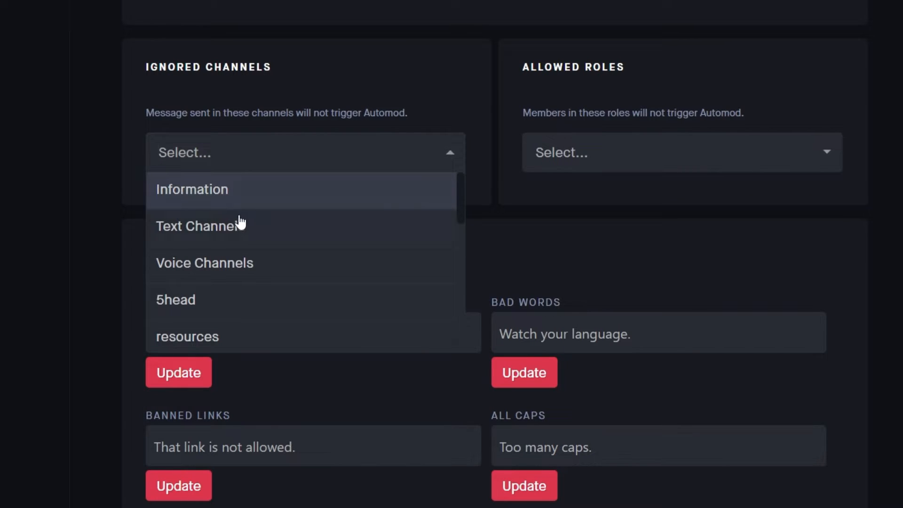
pyautogui.click(191, 189)
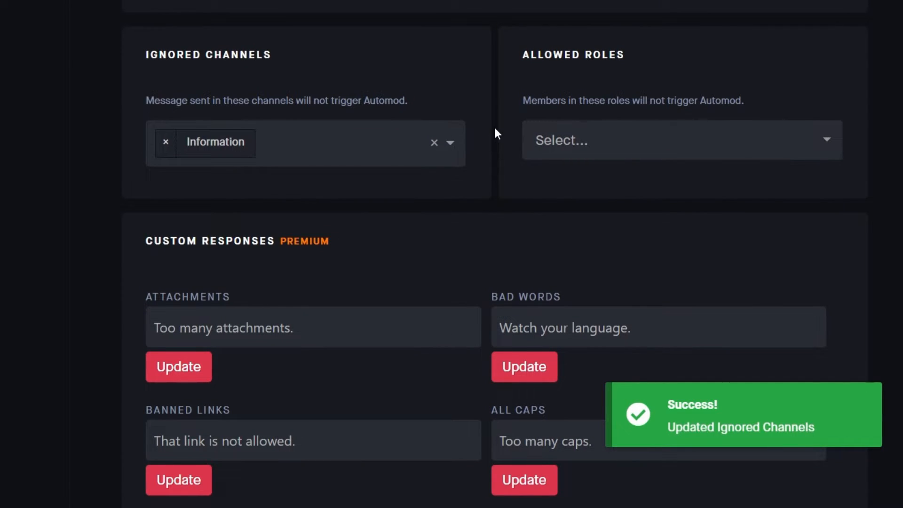
pyautogui.click(682, 140)
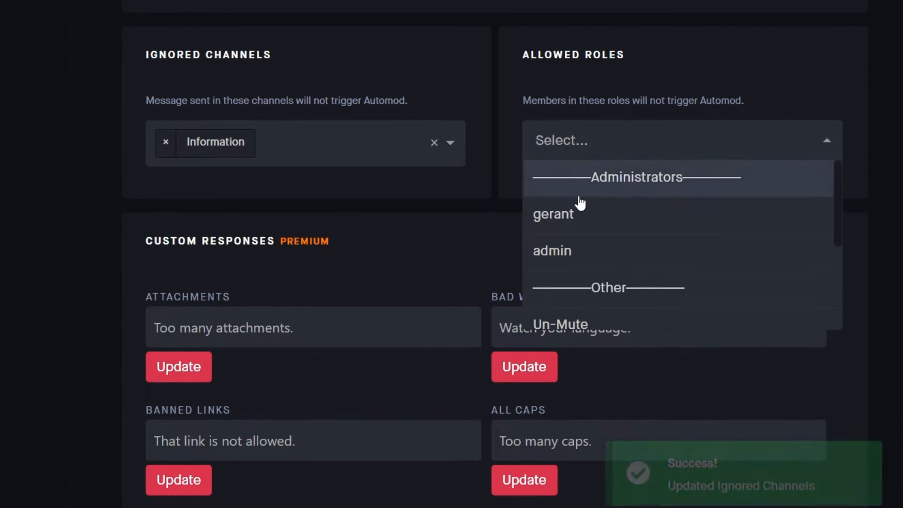
pyautogui.scroll(-3)
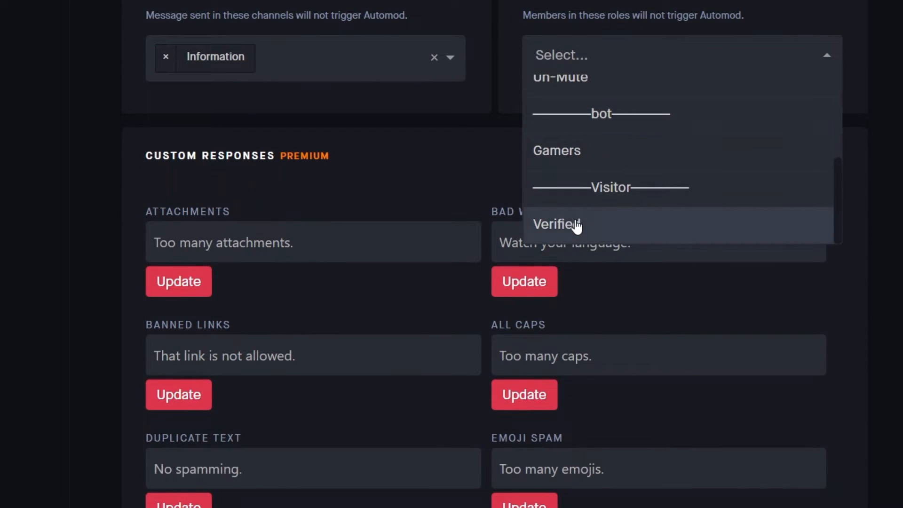
pyautogui.click(555, 224)
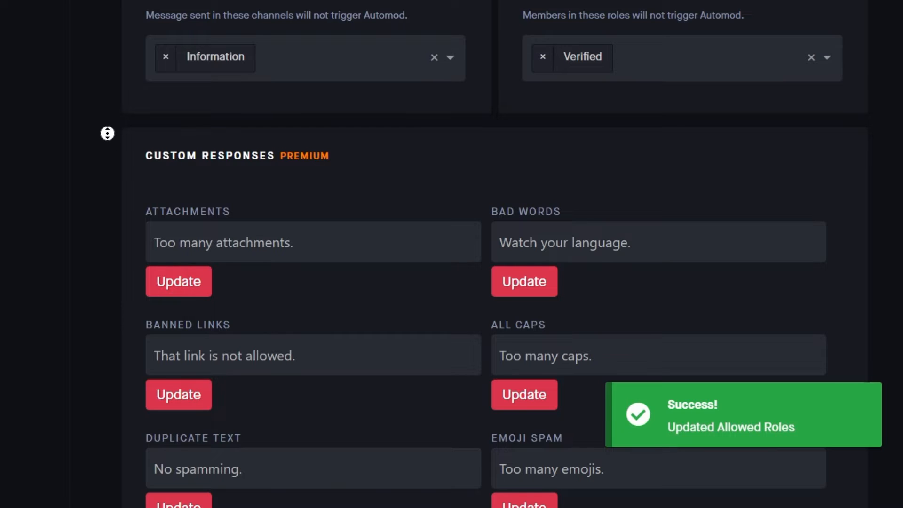
pyautogui.scroll(-3)
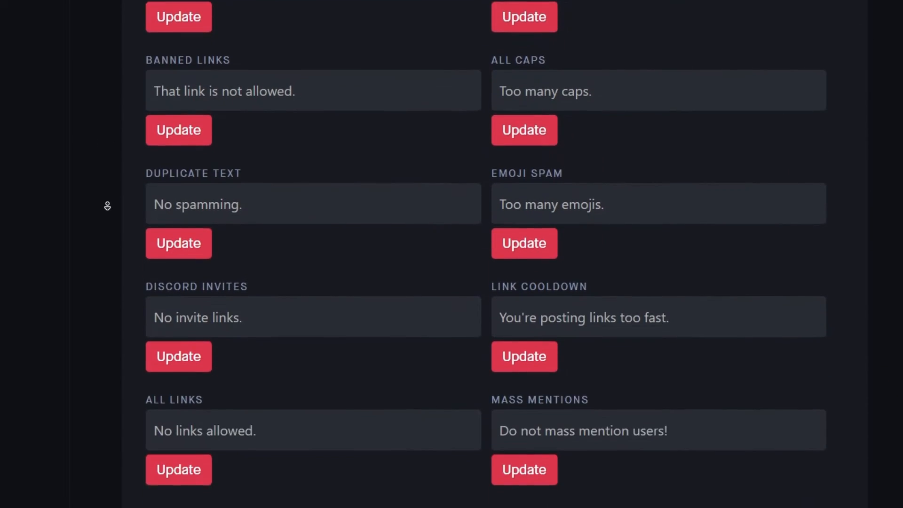
pyautogui.scroll(-3)
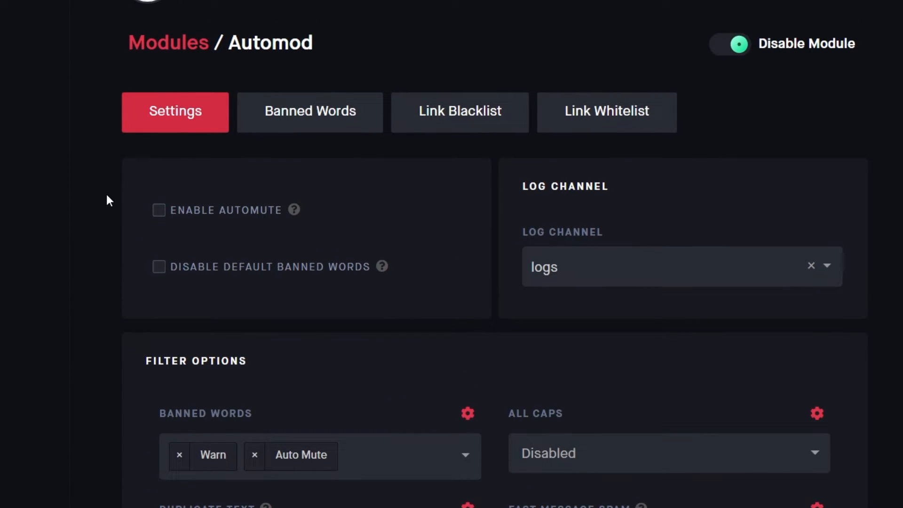
# - On the Banned Words tab, enter "word, word2" into the banned words list
pyautogui.click(310, 111)
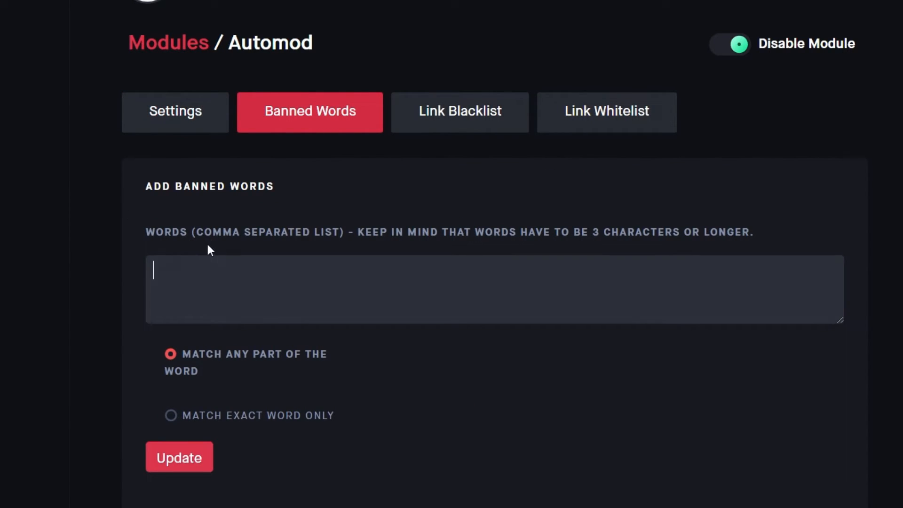
pyautogui.write('word, wor')
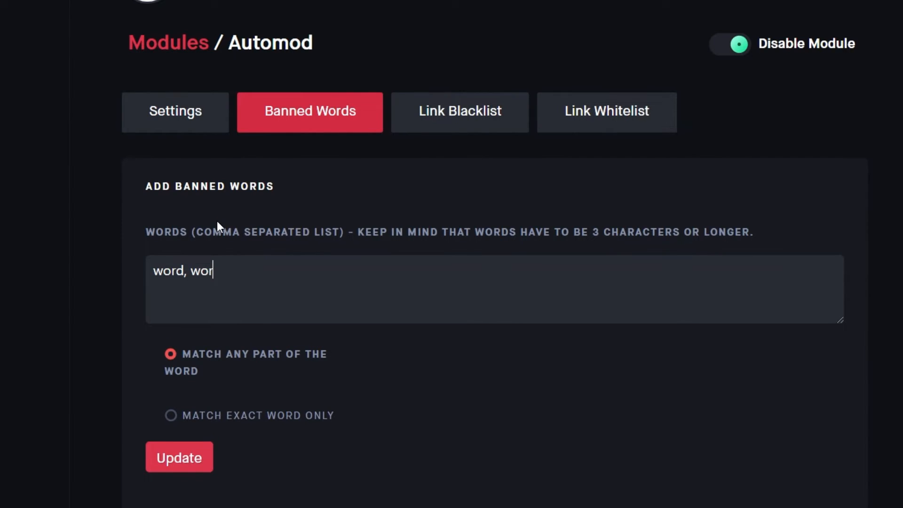
pyautogui.write('d2')
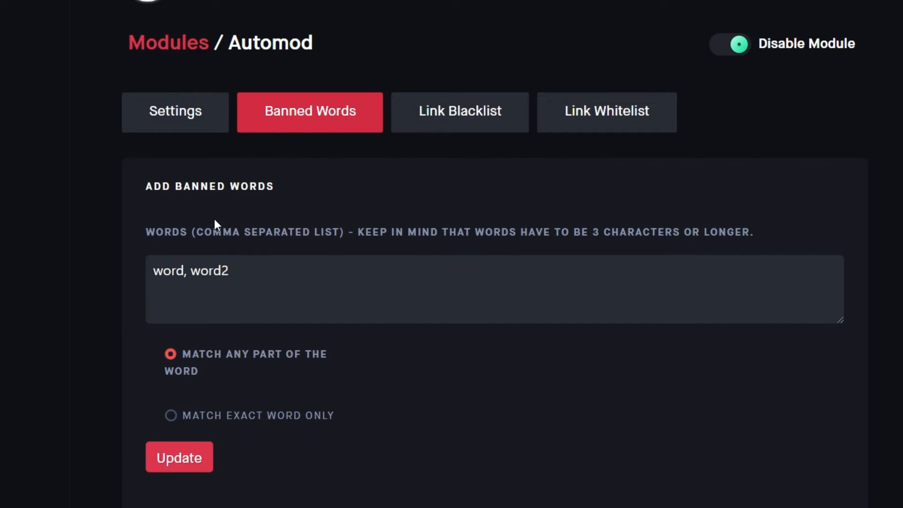
# - On the Link Blacklist tab, create the youtube.com entry and save it
pyautogui.click(459, 111)
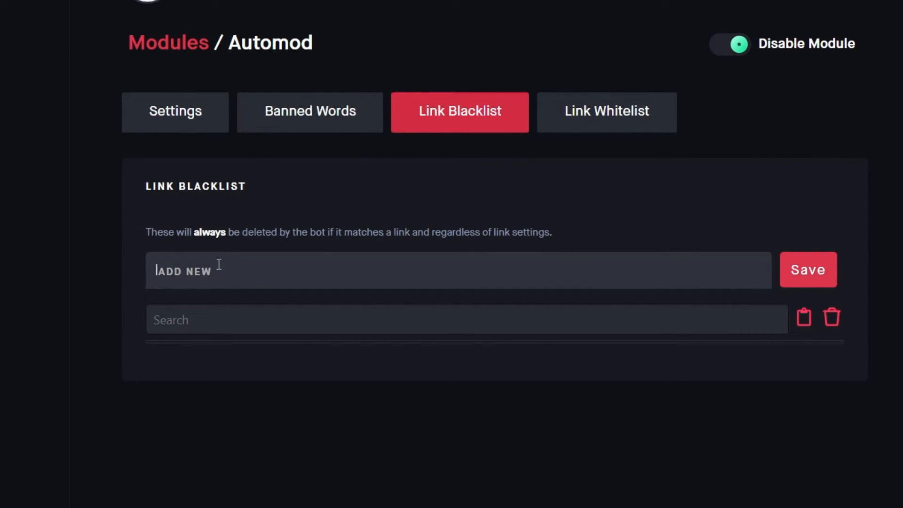
pyautogui.write('youtube.com')
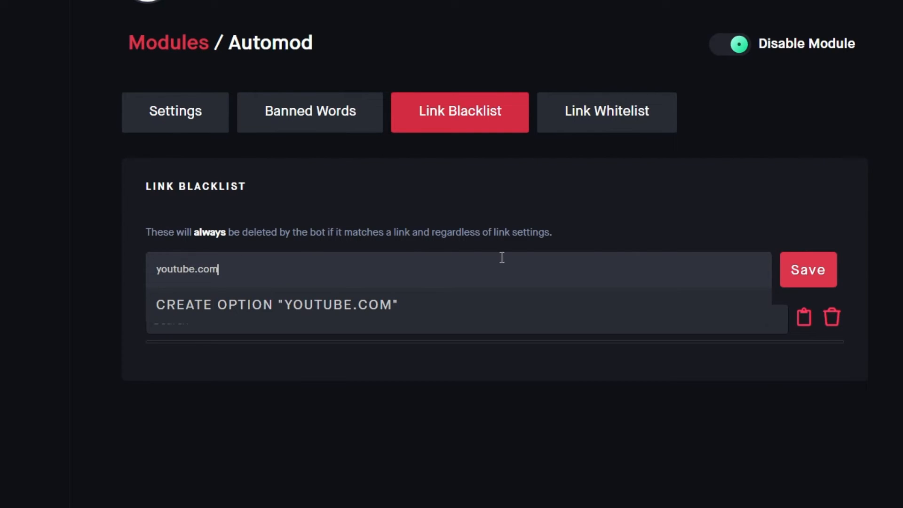
pyautogui.click(808, 269)
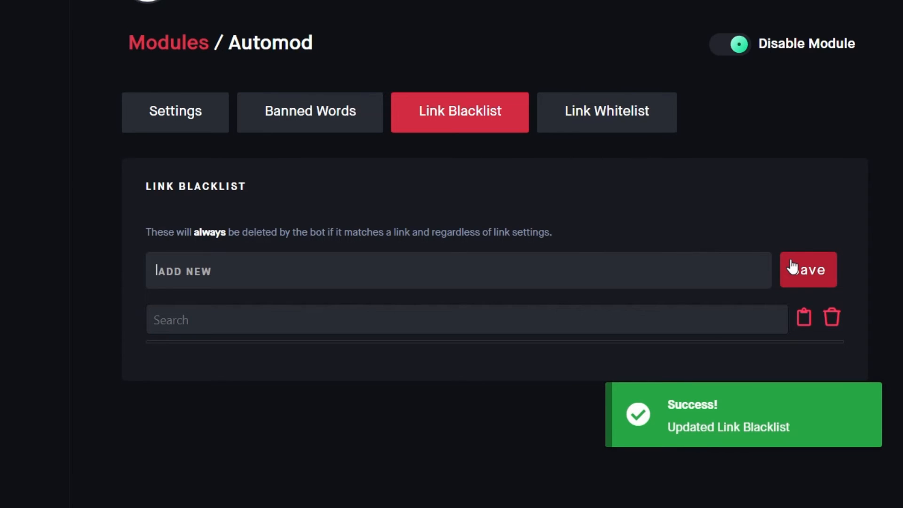
# - Remove youtube.com from the Automod link whitelist, confirmed by the update message
pyautogui.click(606, 111)
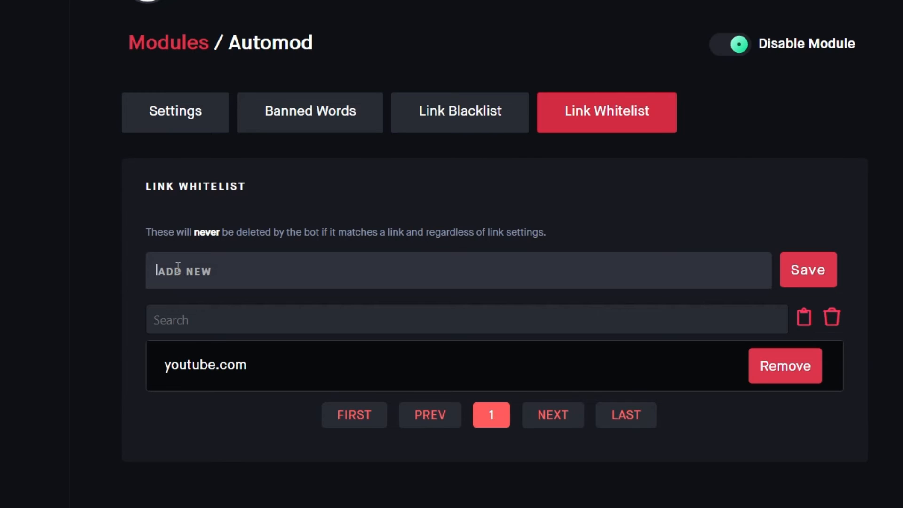
pyautogui.click(784, 364)
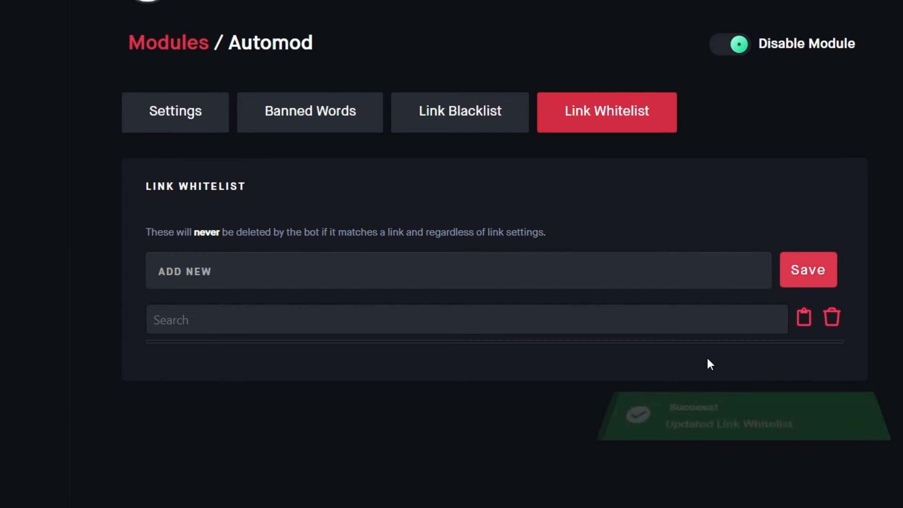